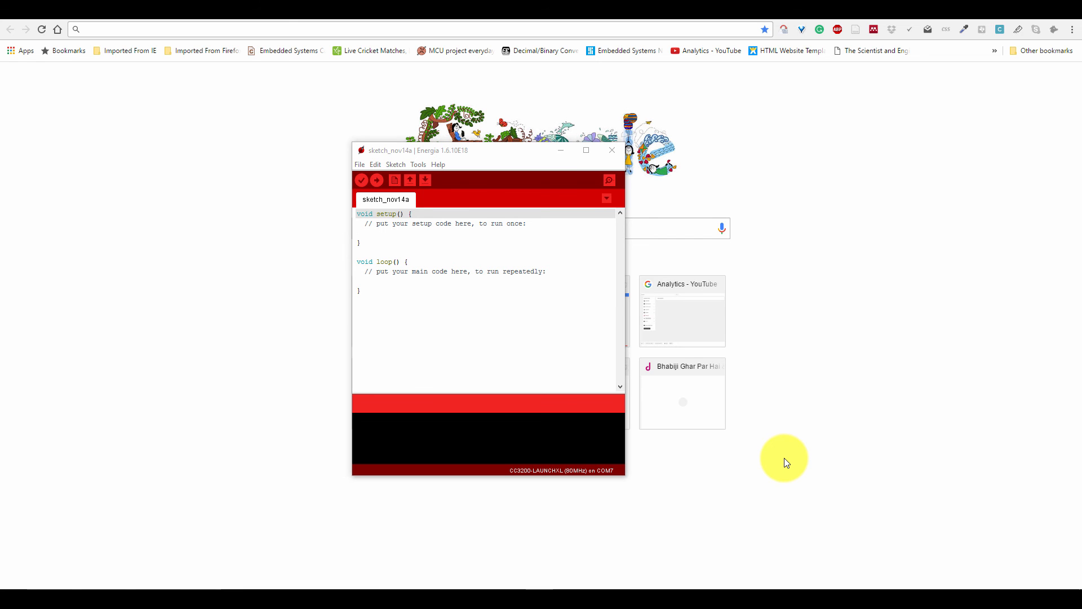
mouse_move(530, 269)
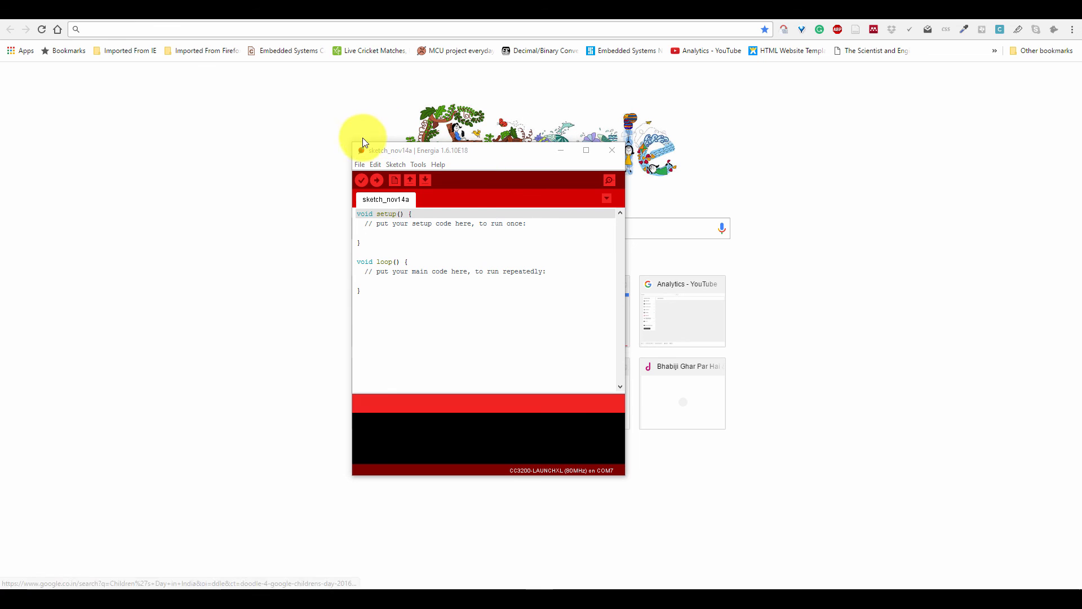
mouse_move(377, 159)
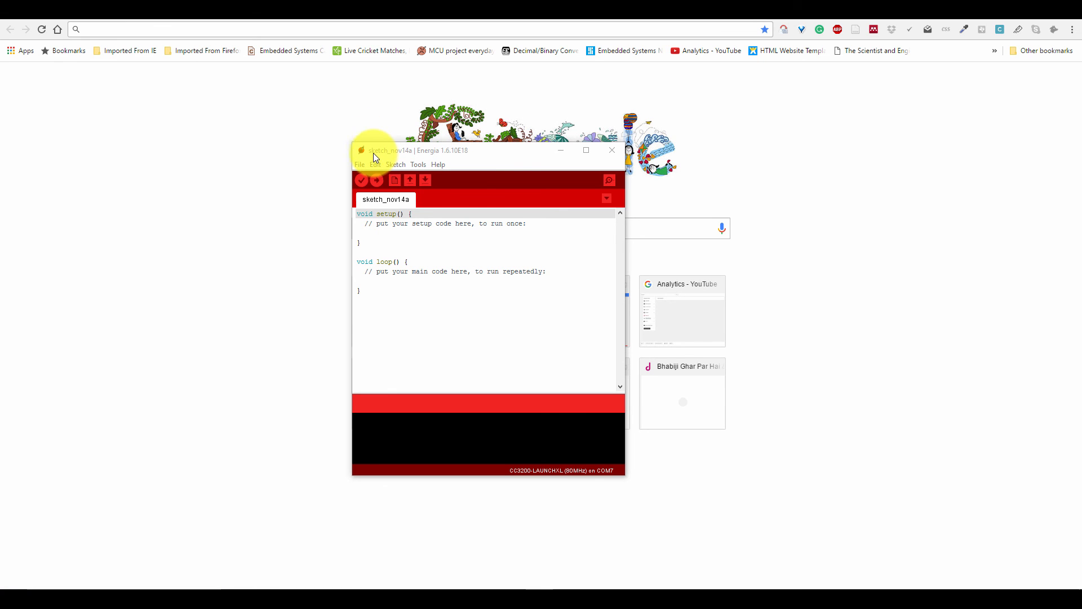
Load the SimpleWebServerWiFi example from the WiFi library examples menu
click(358, 165)
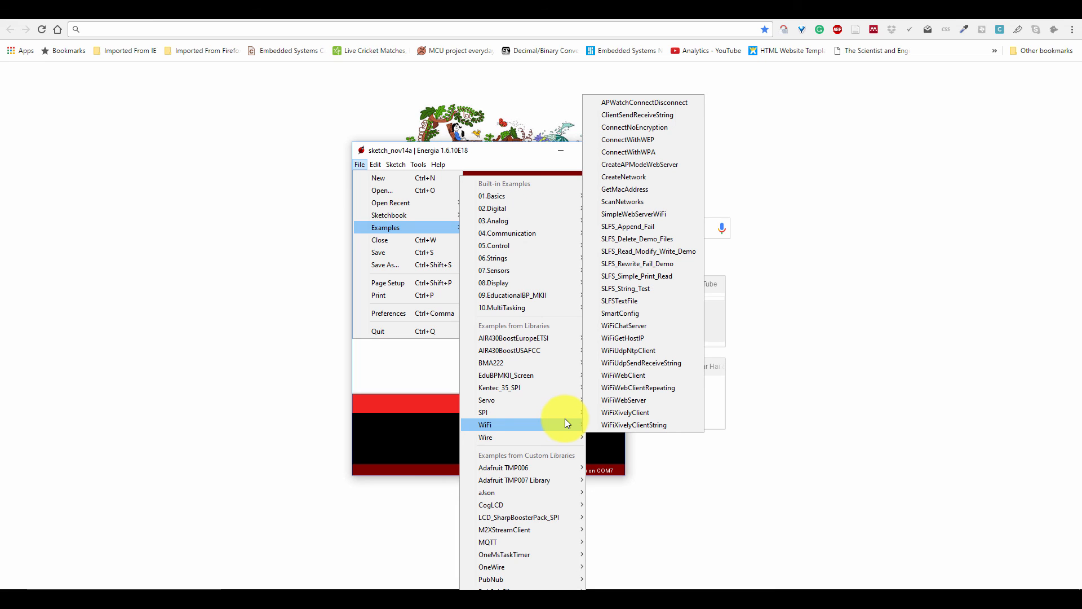
mouse_move(647, 238)
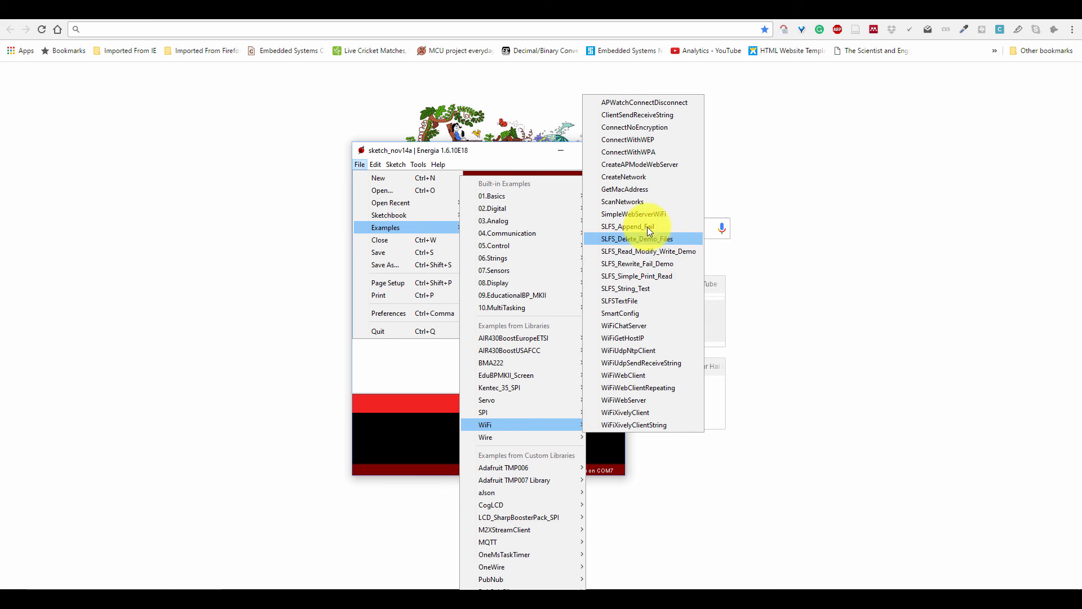
click(631, 214)
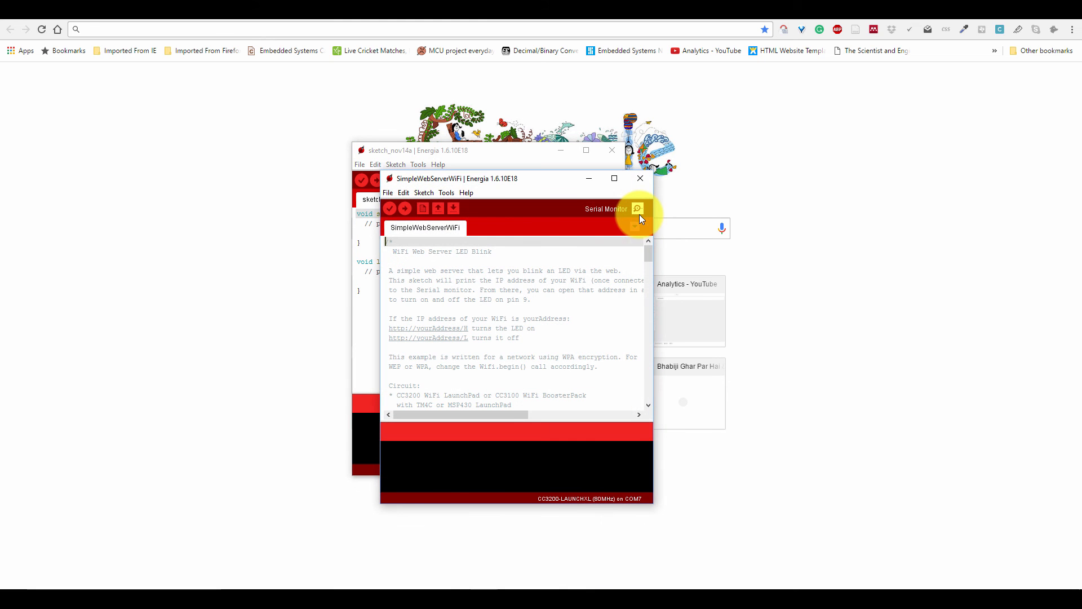
Start connecting the computer to the secured Laxmi network from the Wi-Fi flyout
click(613, 178)
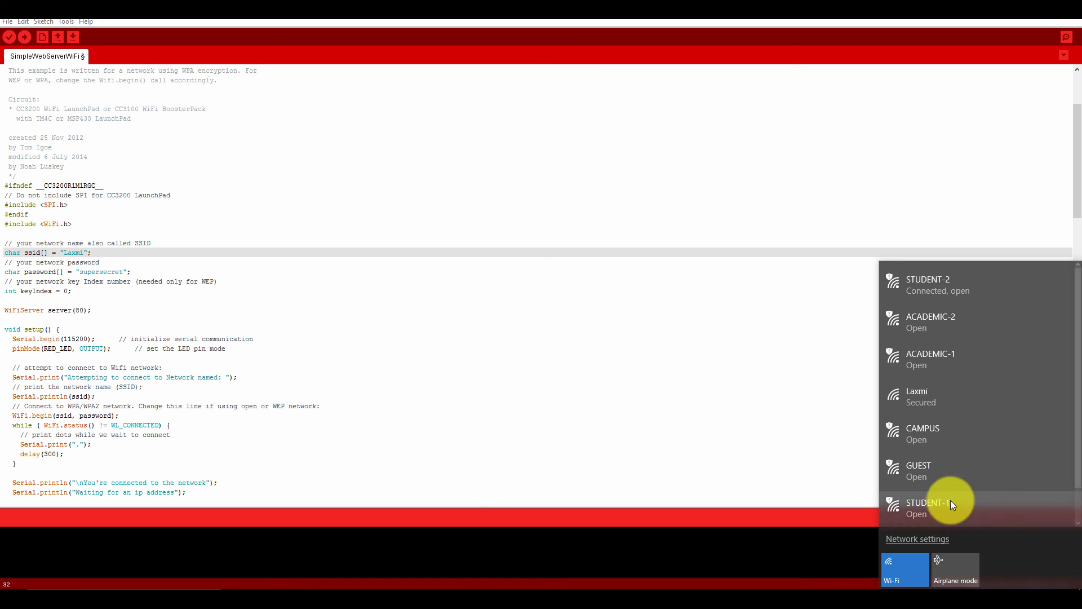
click(925, 395)
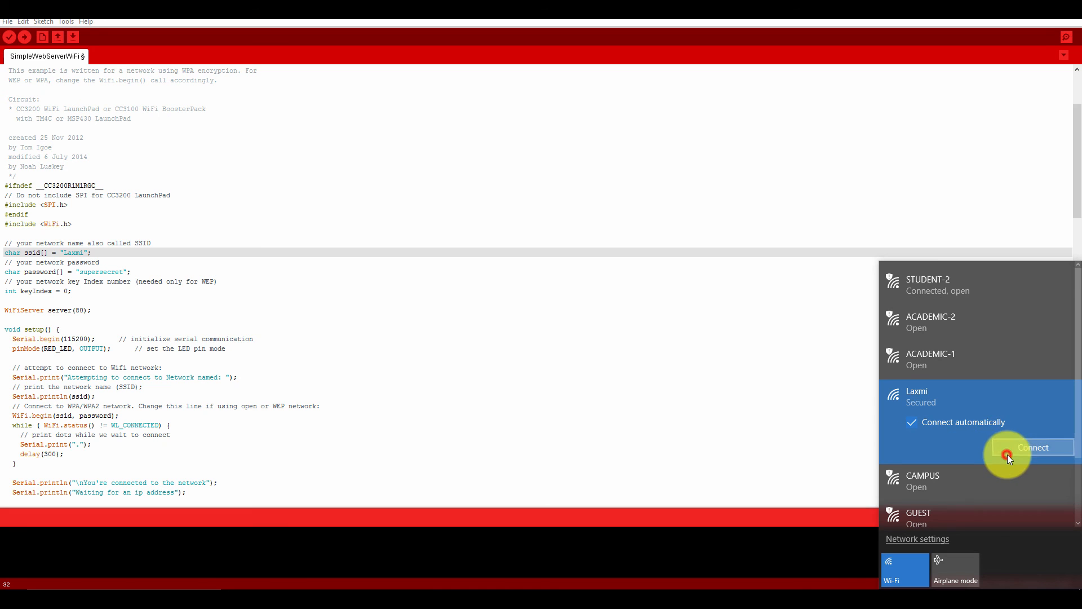
click(1033, 448)
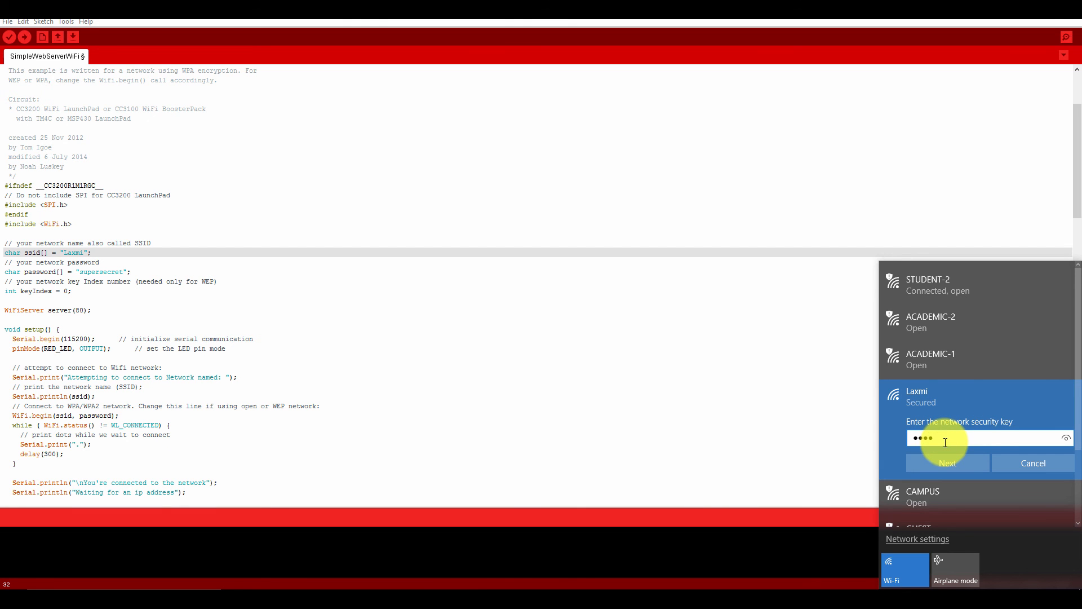
key(backspace)
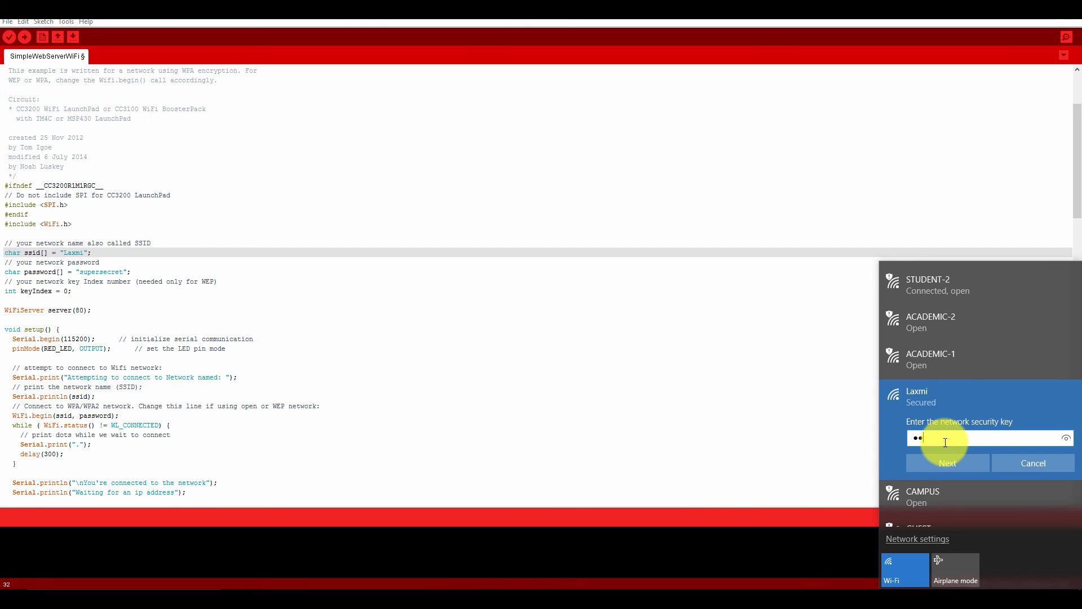
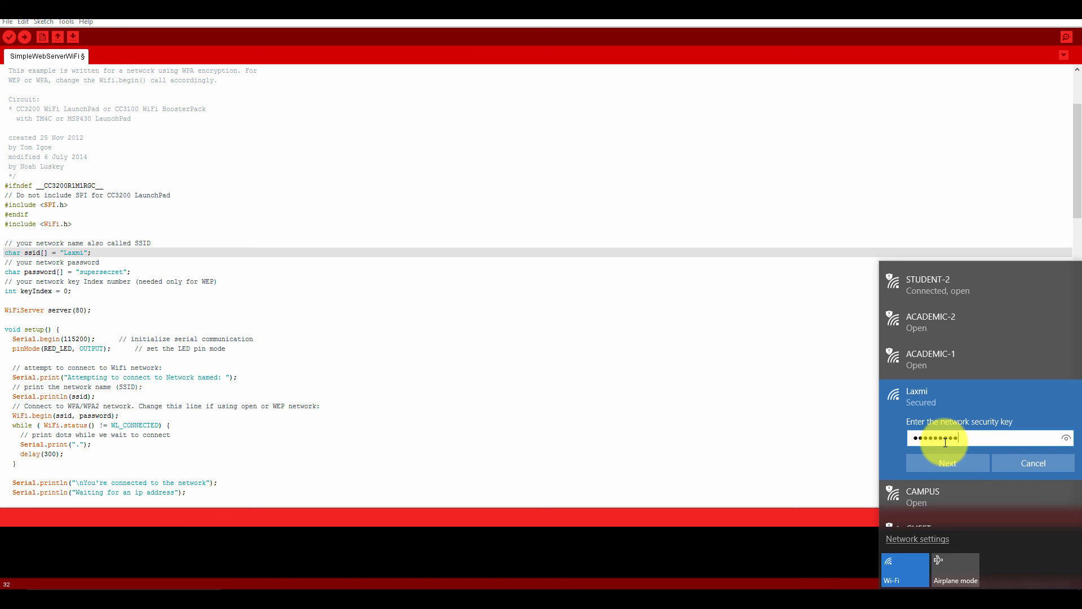
click(946, 462)
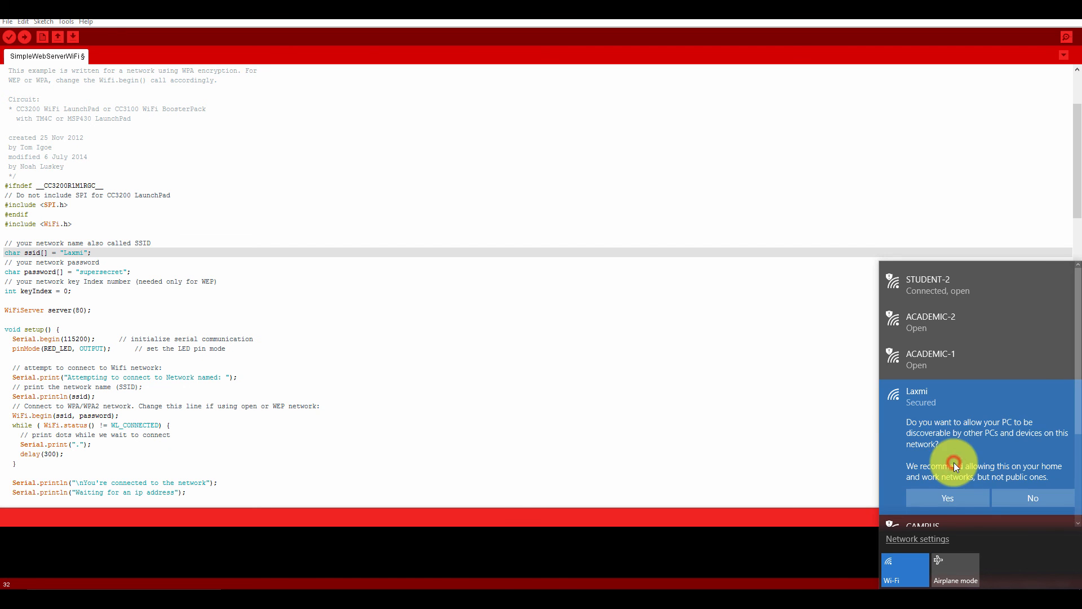
click(947, 497)
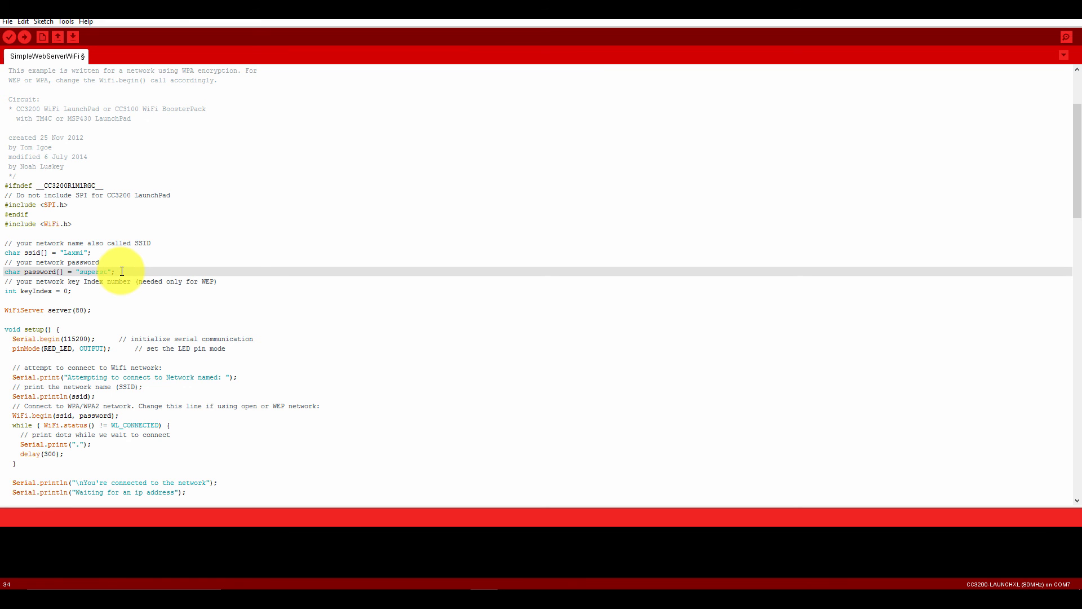
key(BackSpace)
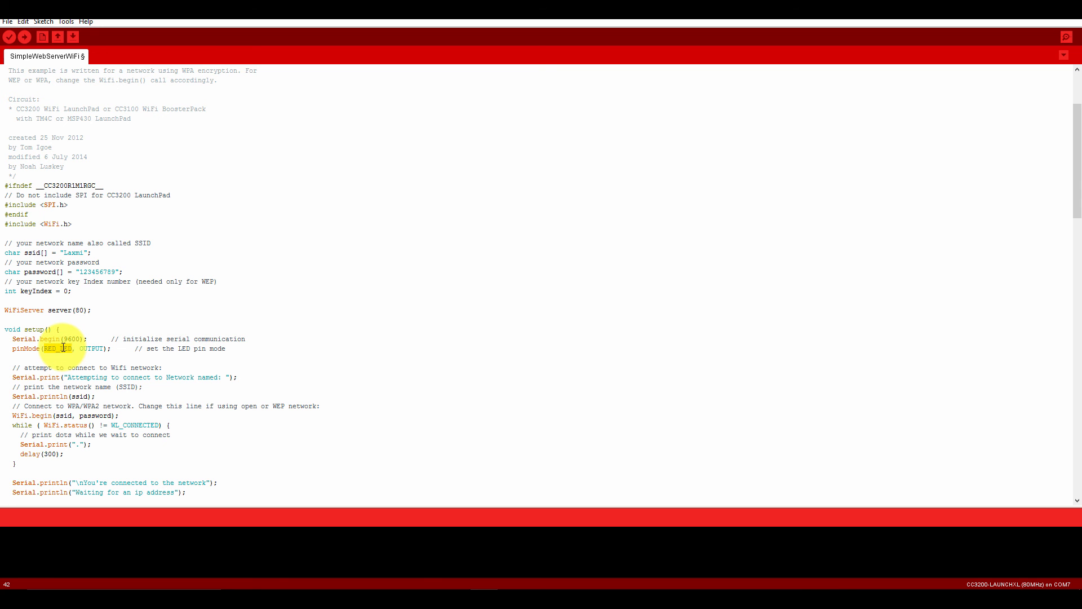
scroll(down, 3)
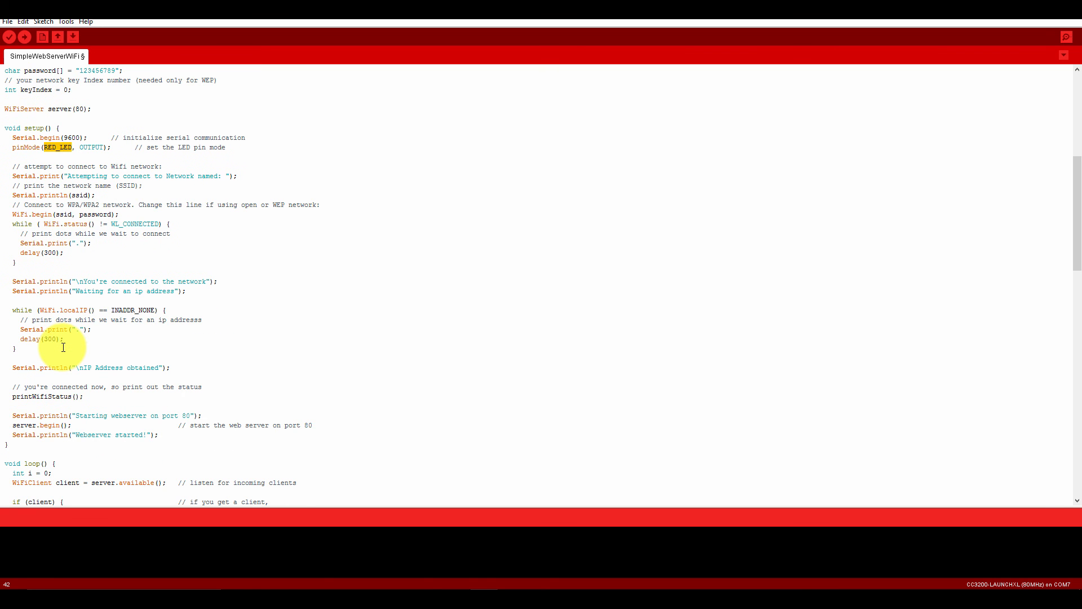
scroll(down, 3)
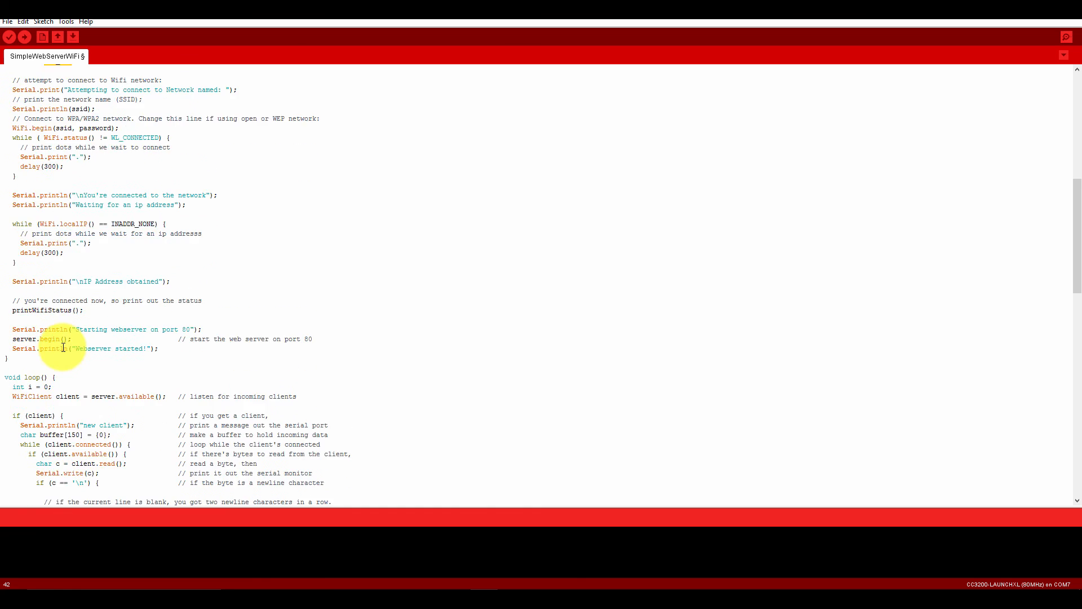
scroll(down, 3)
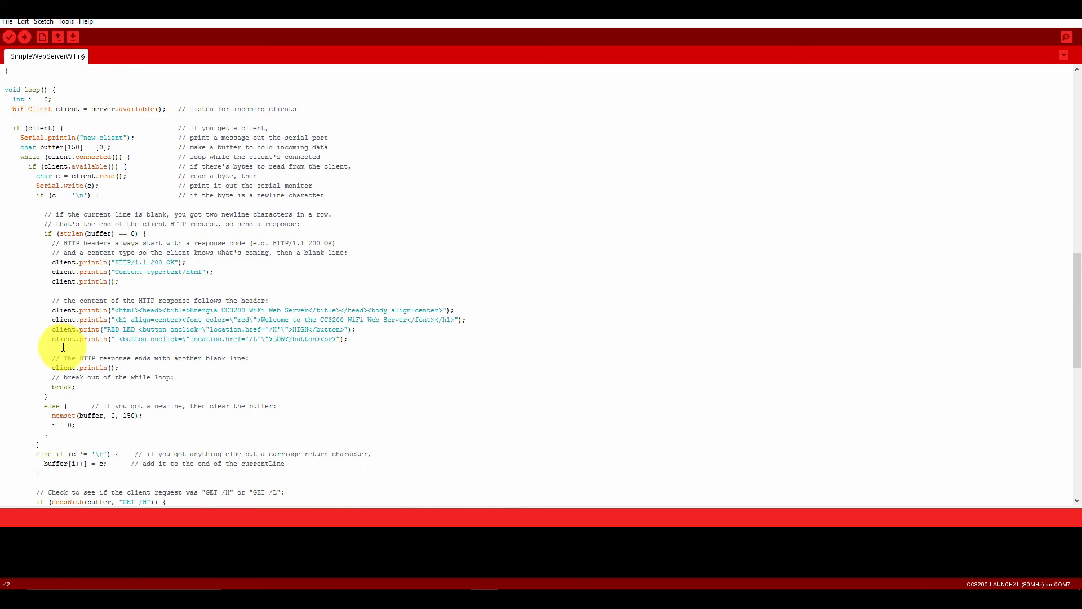
scroll(down, 3)
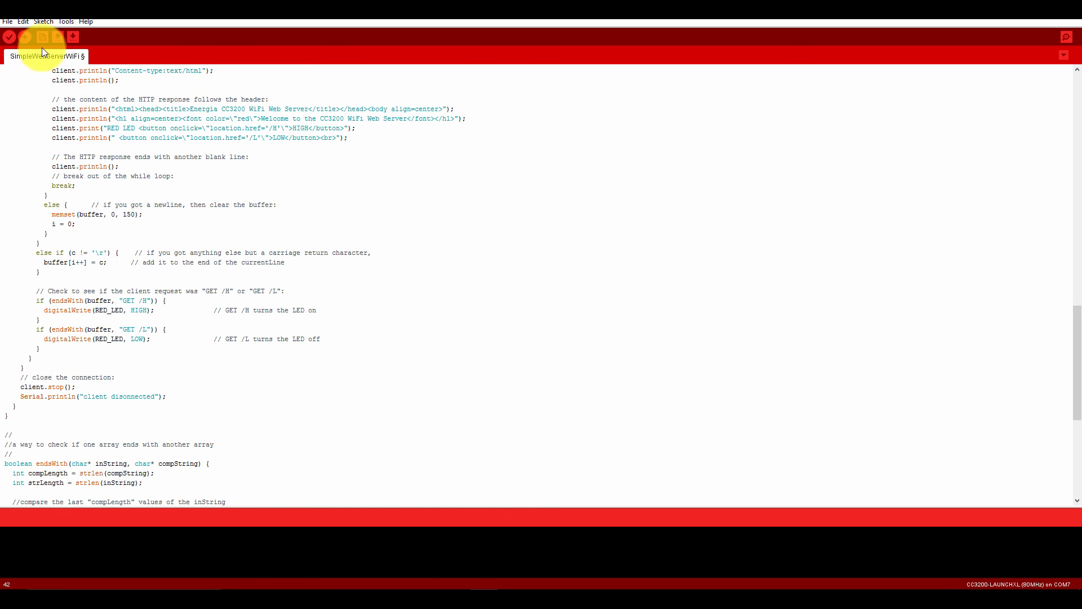
Upload the sketch to the CC3200 and view the serial monitor reporting IP 192.168.43.205
click(25, 36)
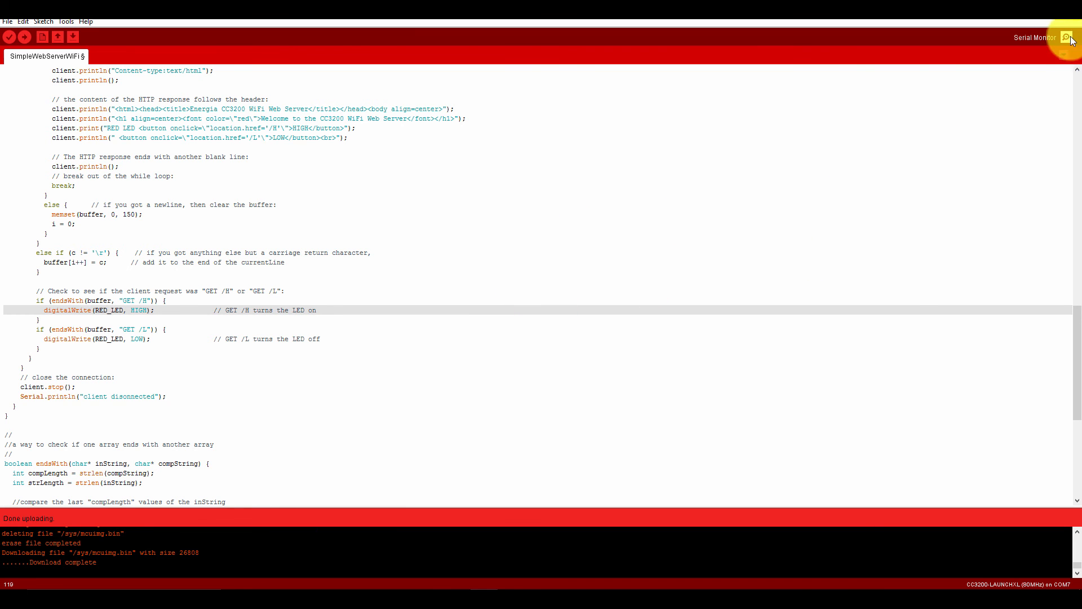
click(1066, 37)
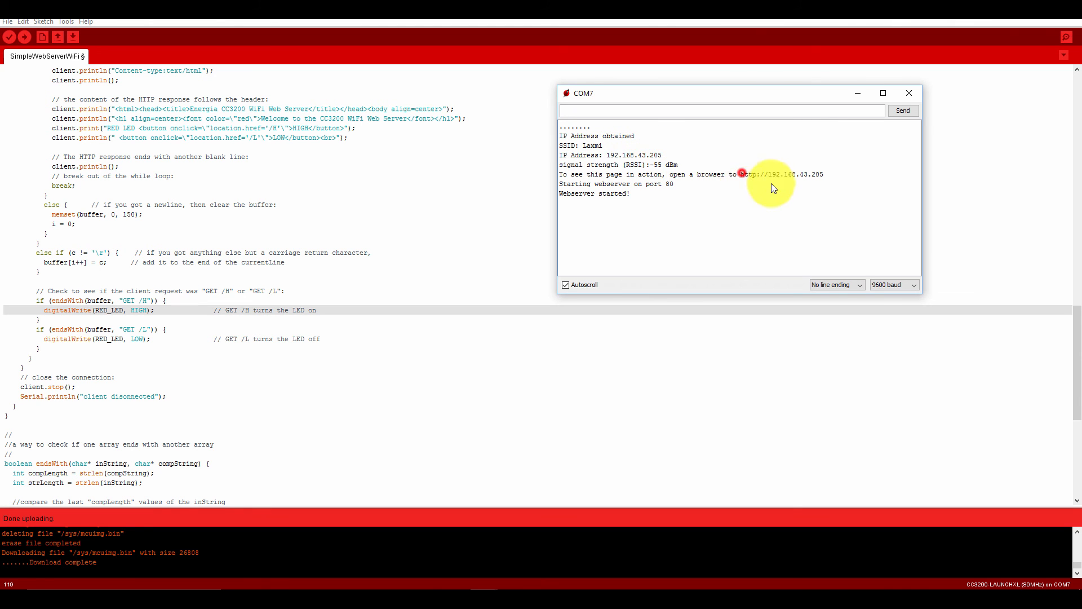
Browse to the board's address 192.168.43.205 in Chrome to load the web server page
double_click(780, 174)
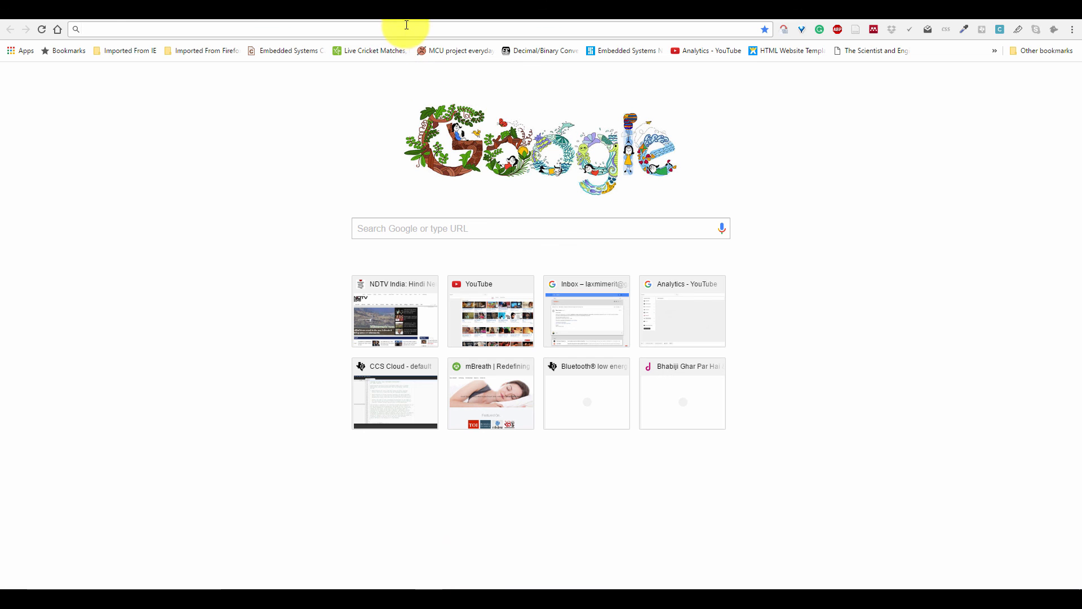
text(192.168.43.205)
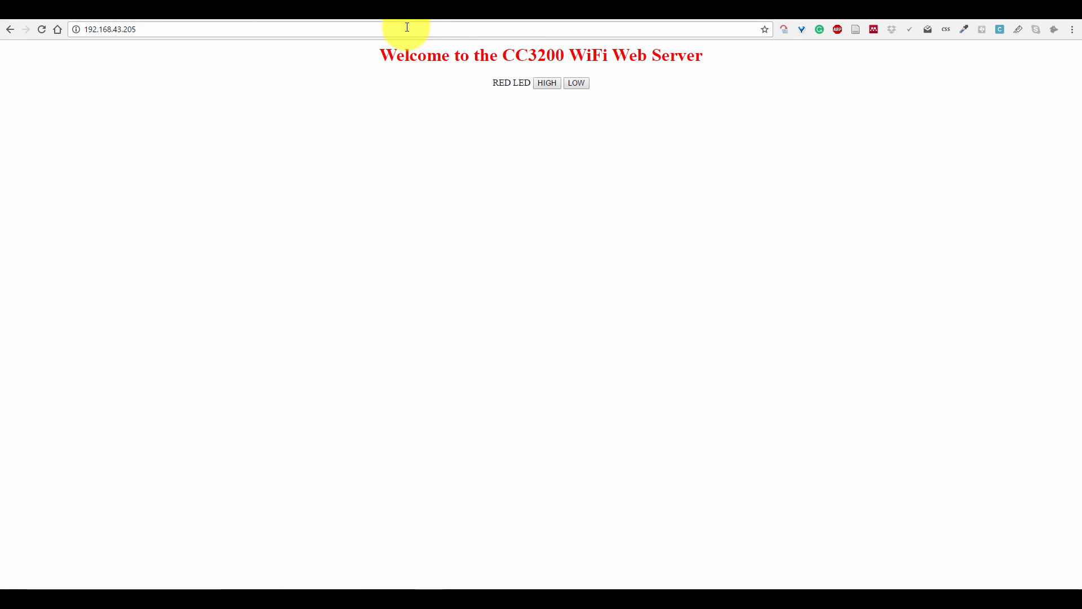
mouse_move(444, 55)
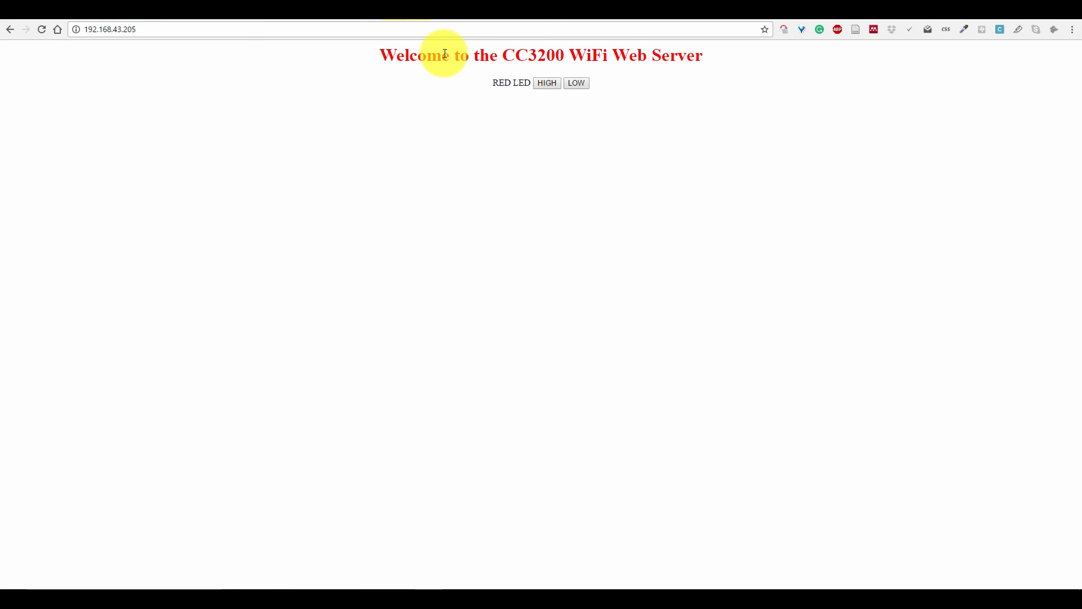
mouse_move(674, 62)
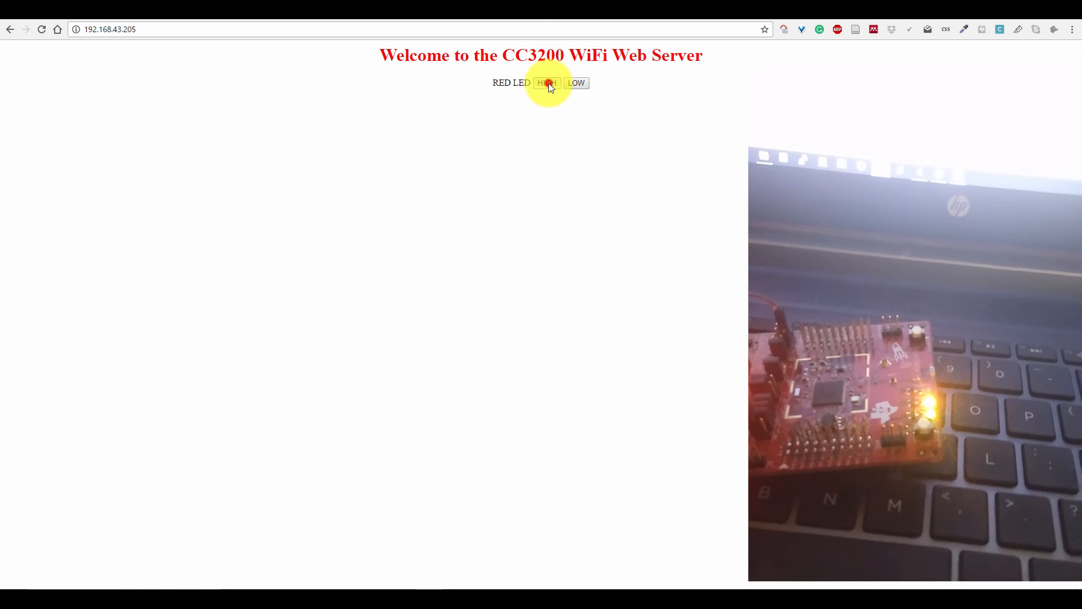
Toggle the red LED on and off several times with the page's HIGH and LOW buttons
click(546, 82)
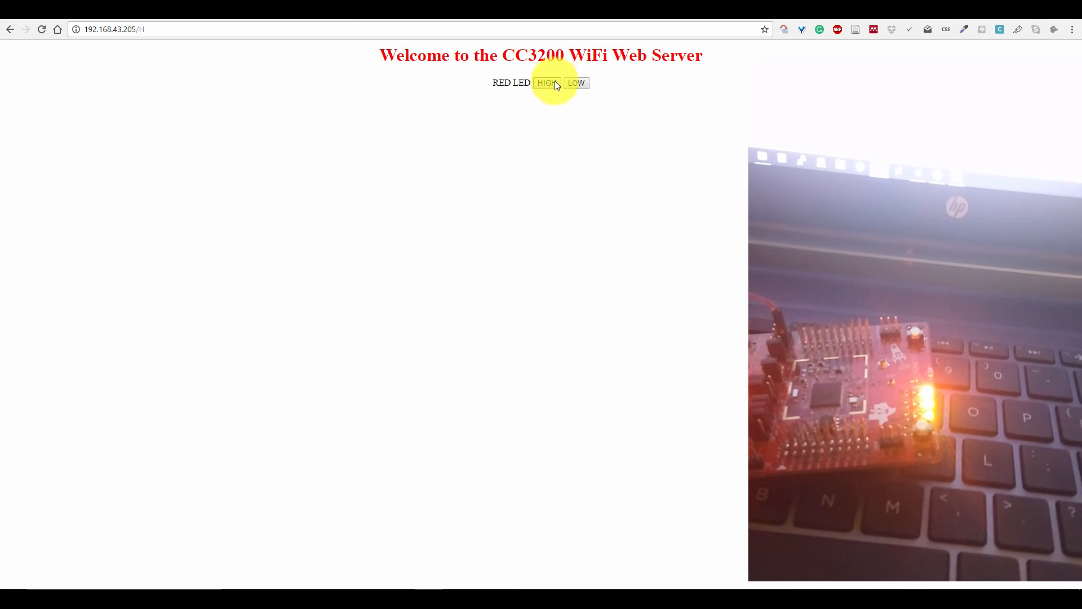
click(576, 82)
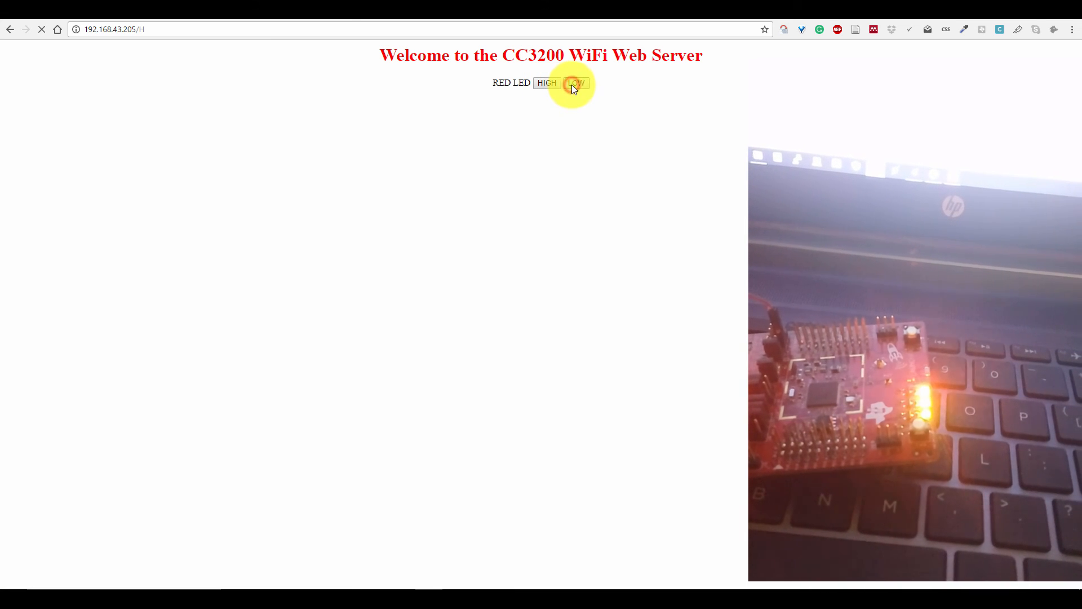
click(576, 83)
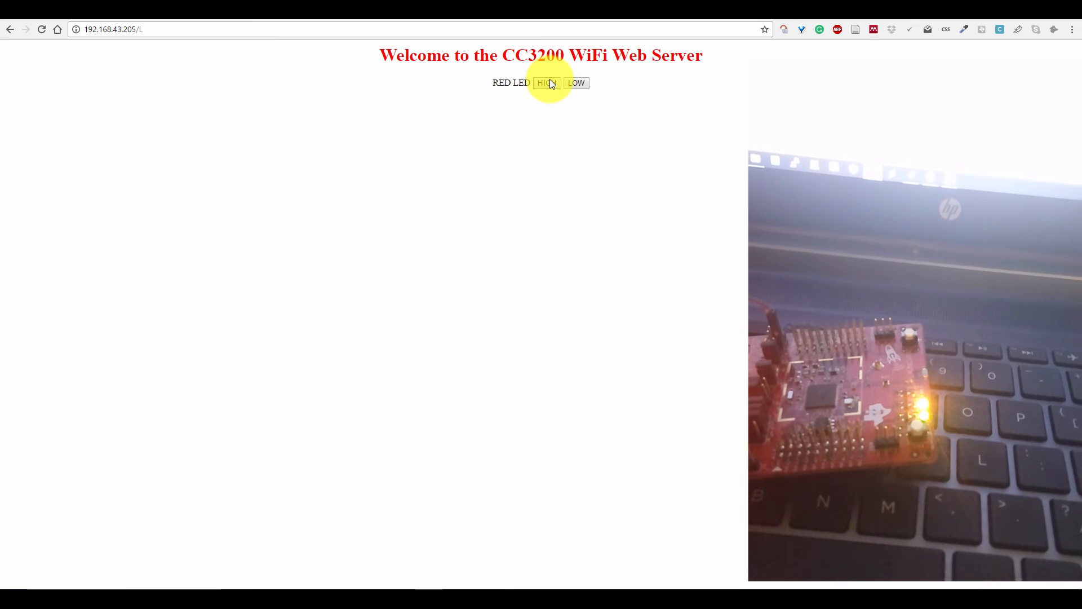
click(546, 83)
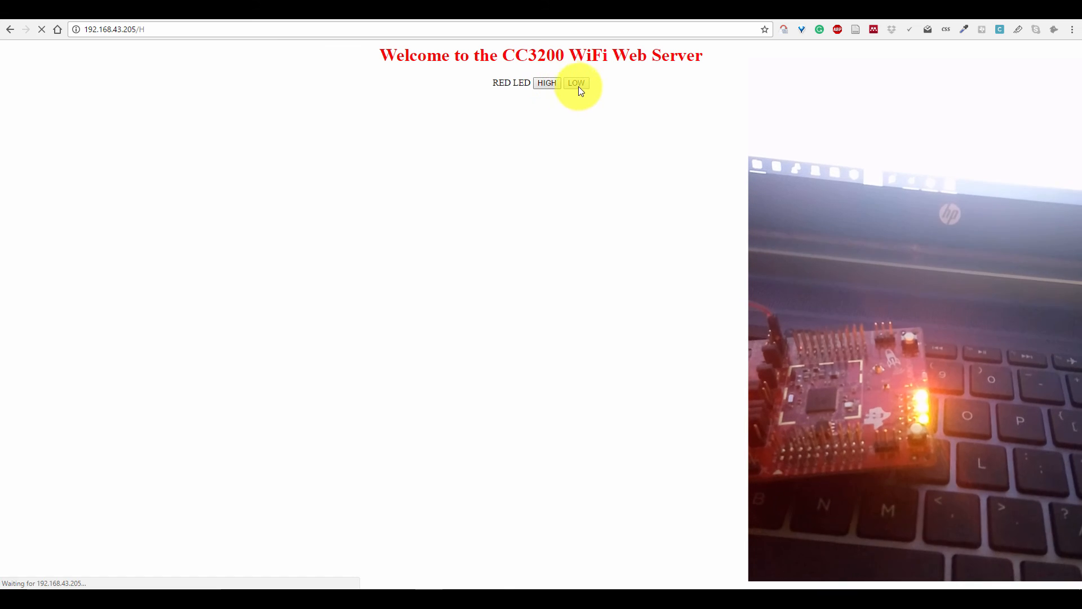
click(546, 83)
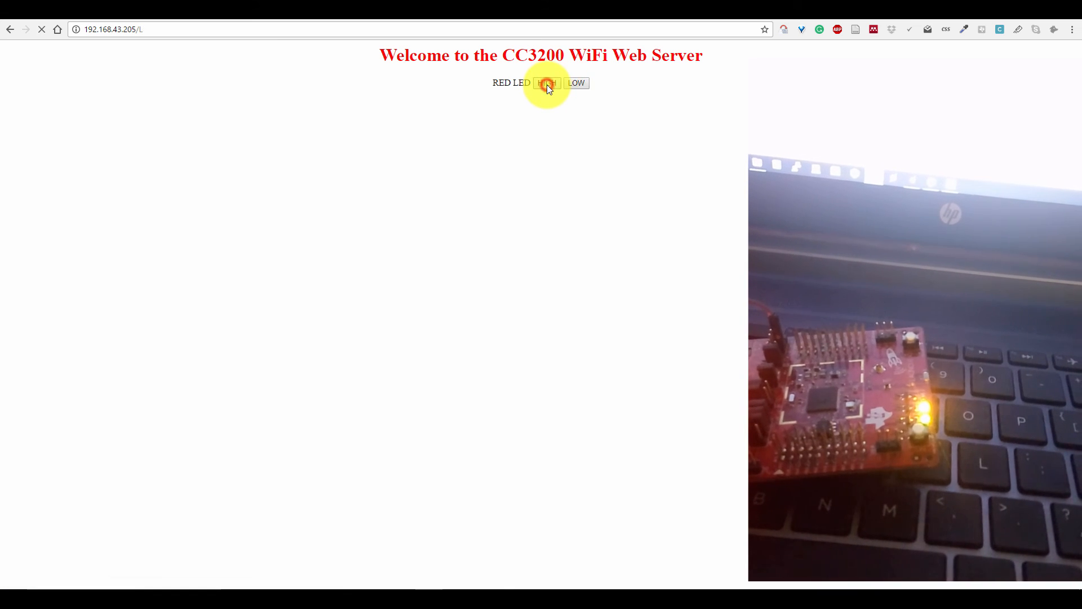
click(546, 82)
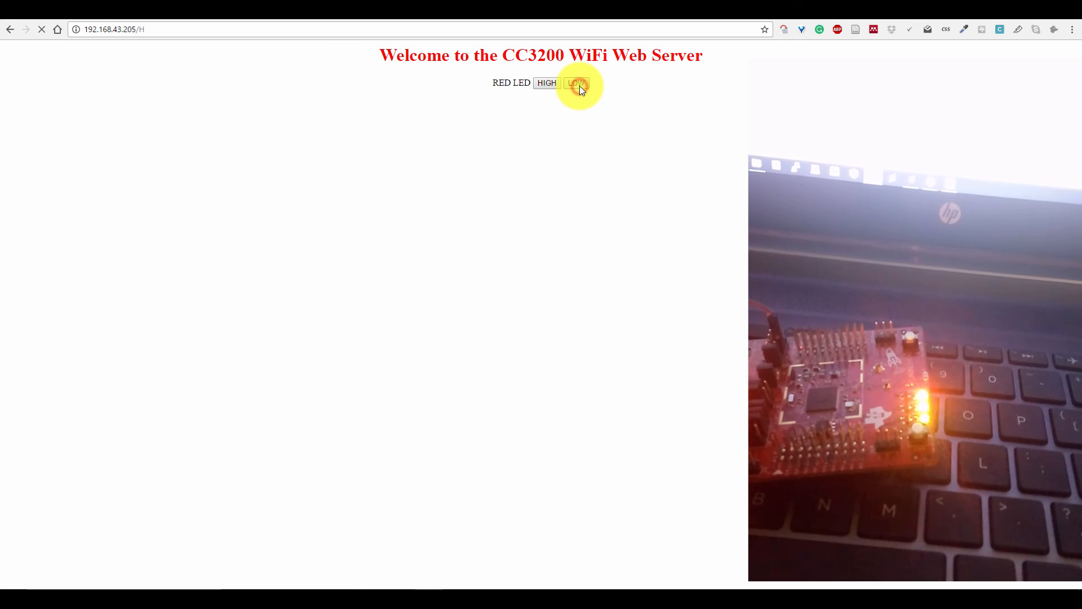
click(576, 82)
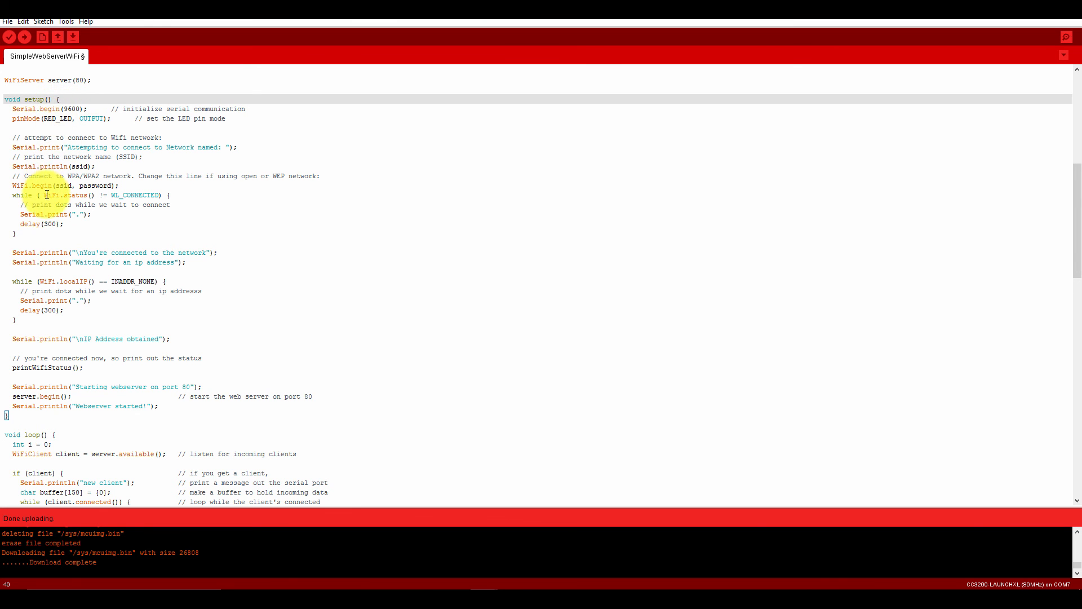
Highlight the WiFi.begin line in setup() and scroll down to the loop() client-handling code
click(42, 186)
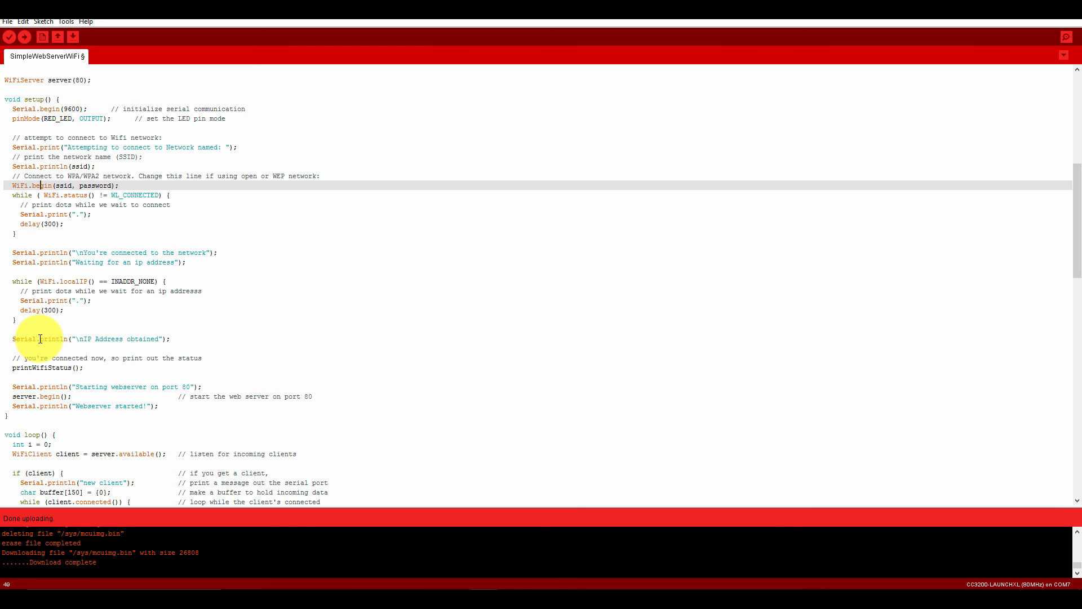
scroll(down, 3)
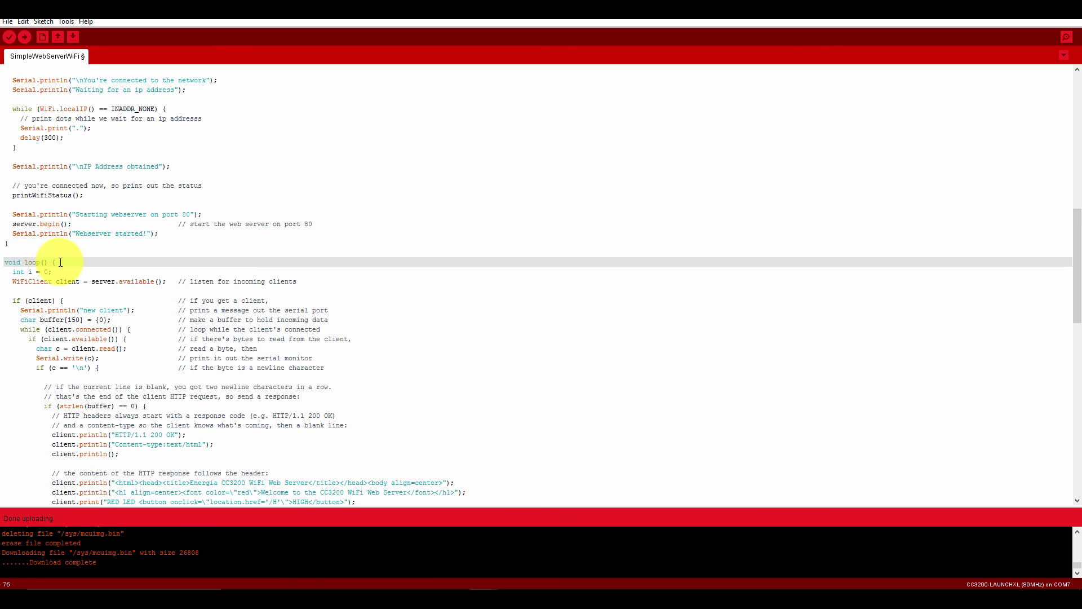
scroll(down, 3)
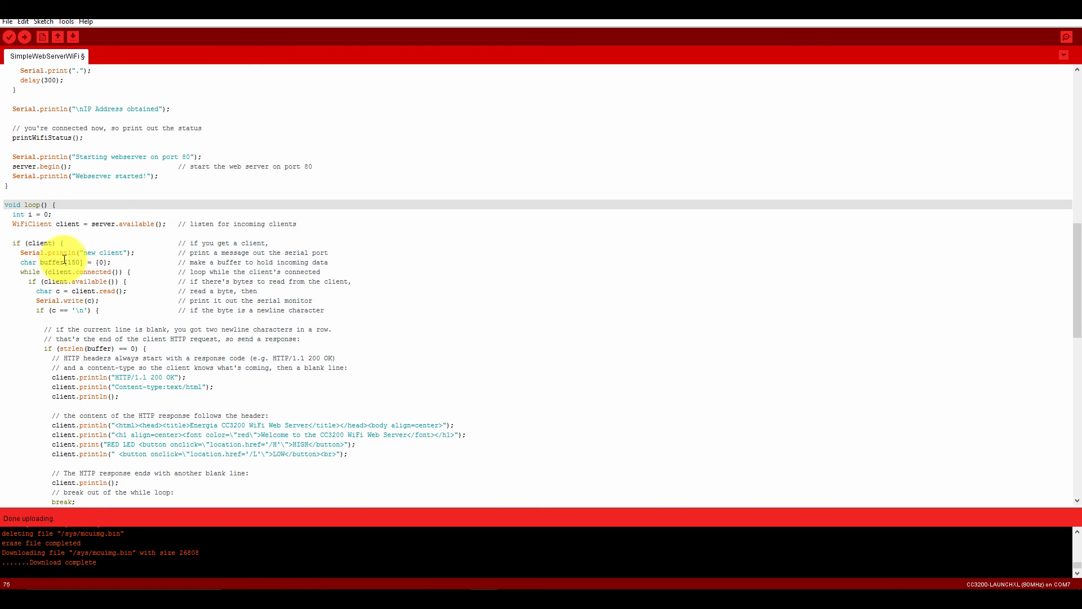
mouse_move(155, 229)
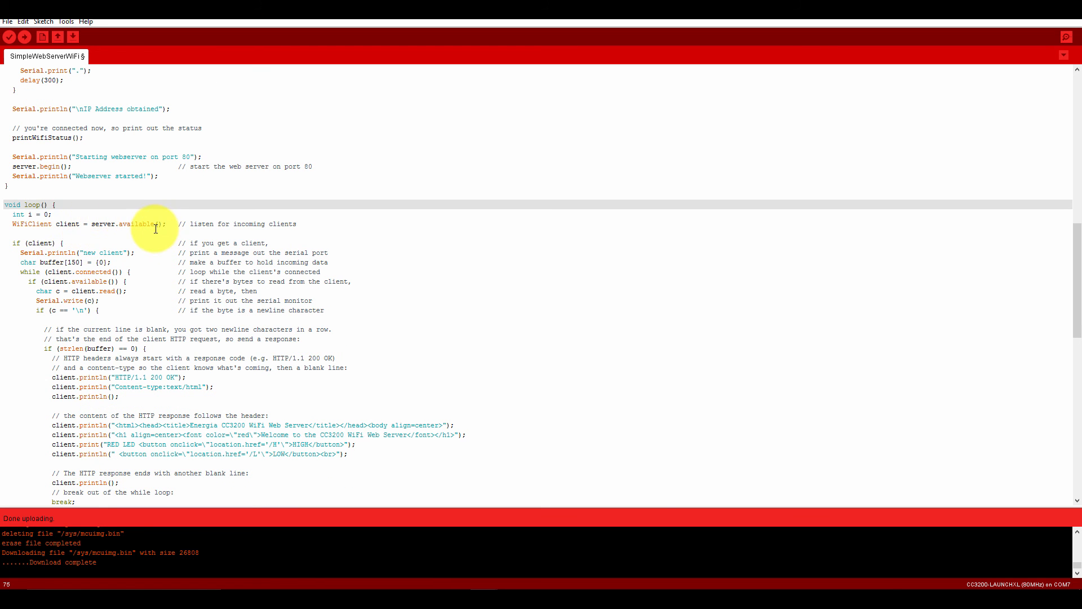
mouse_move(196, 300)
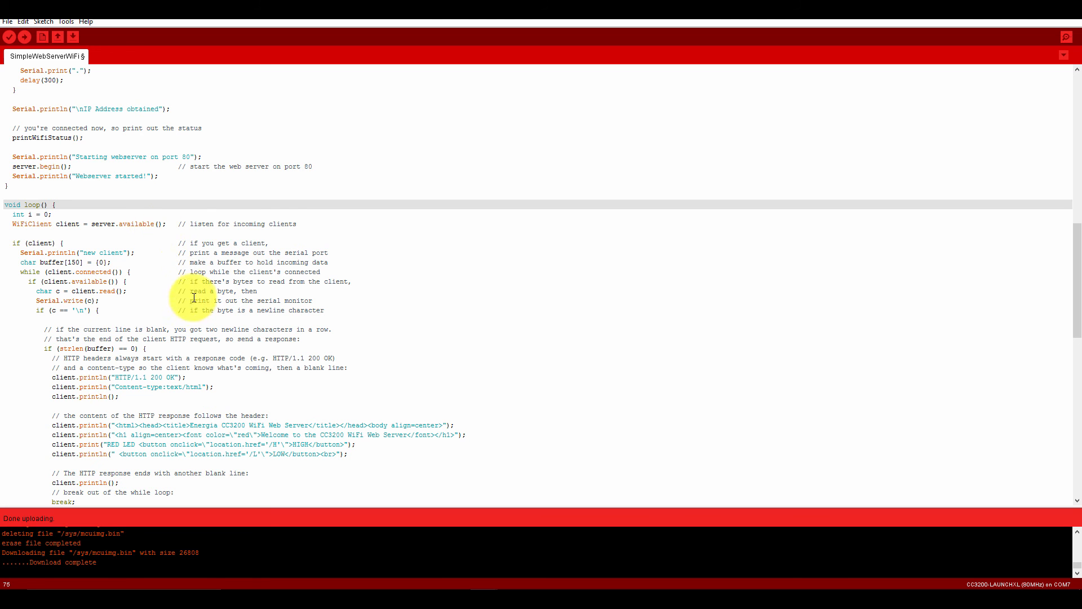
mouse_move(129, 215)
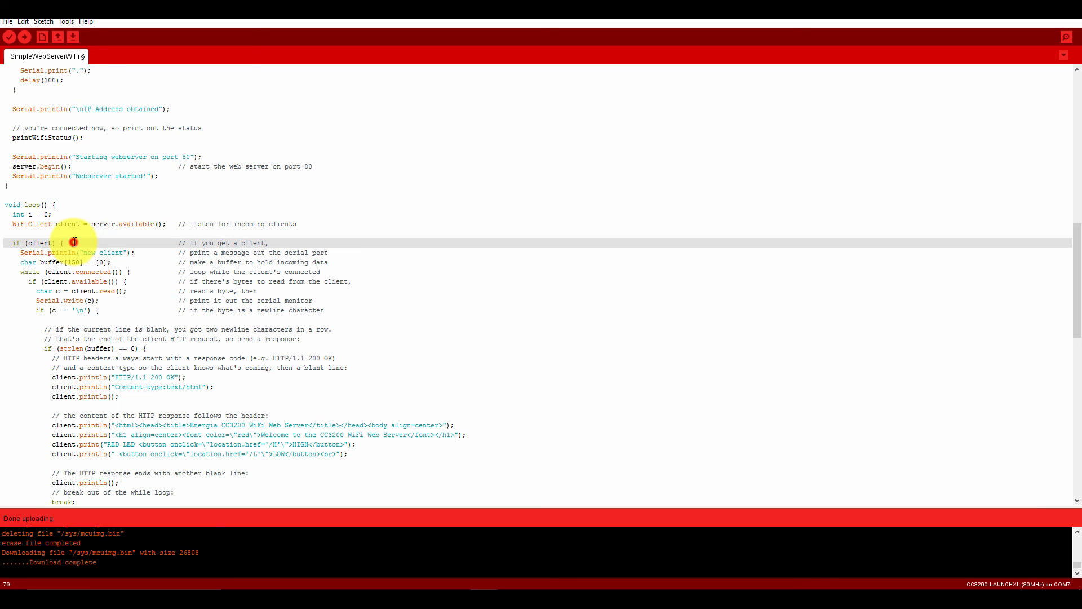
click(71, 242)
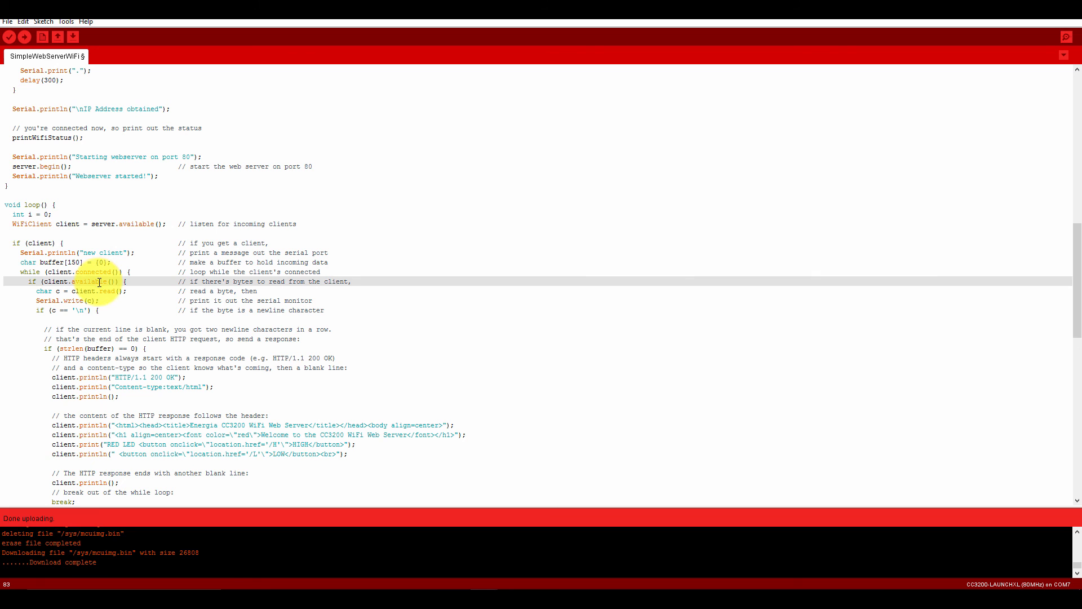
click(82, 291)
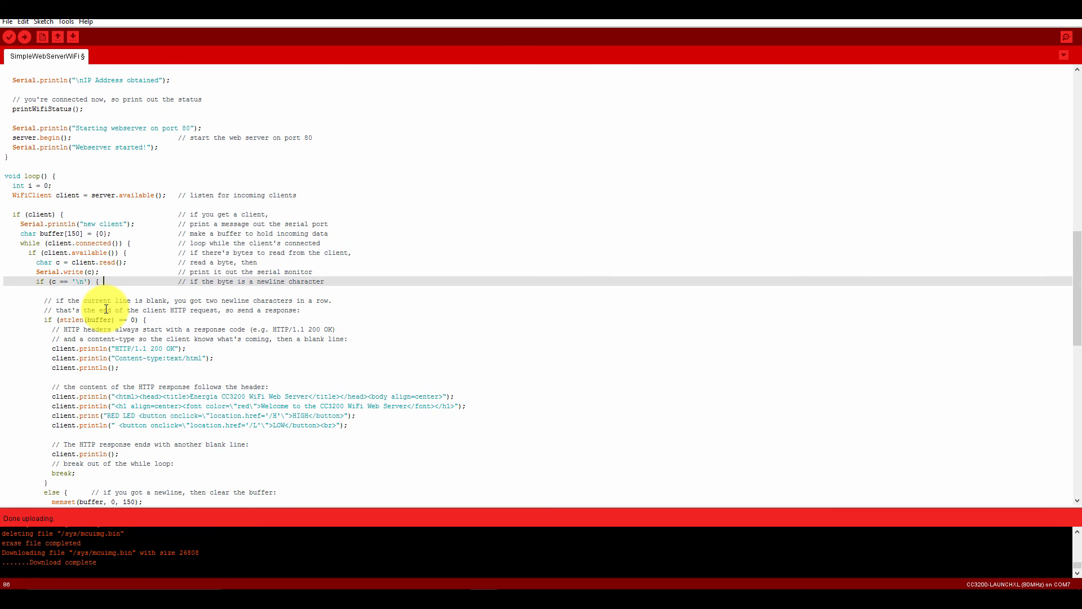
scroll(down, 3)
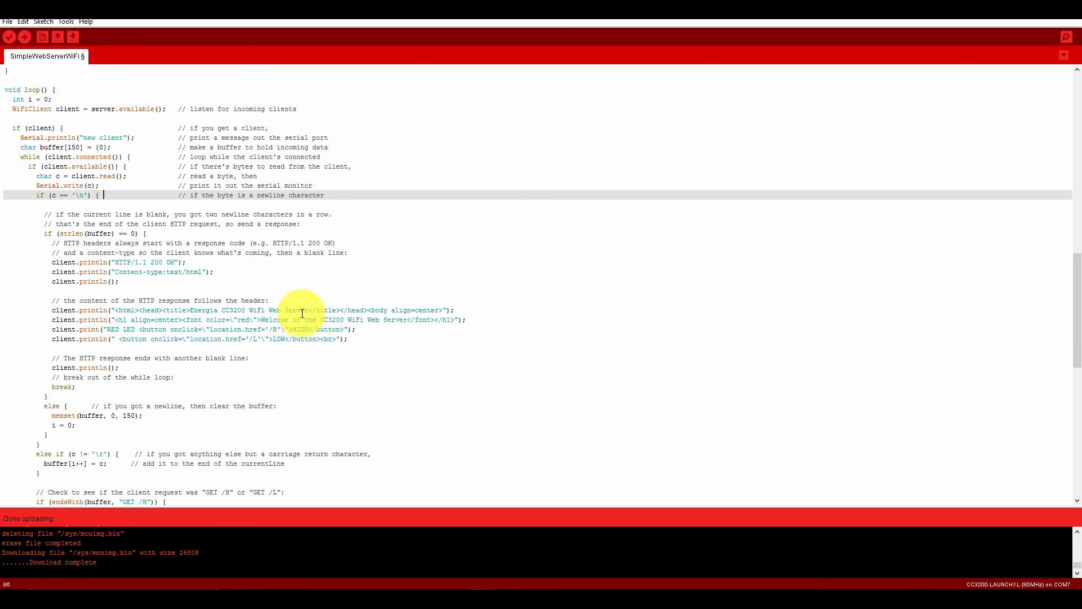
mouse_move(239, 290)
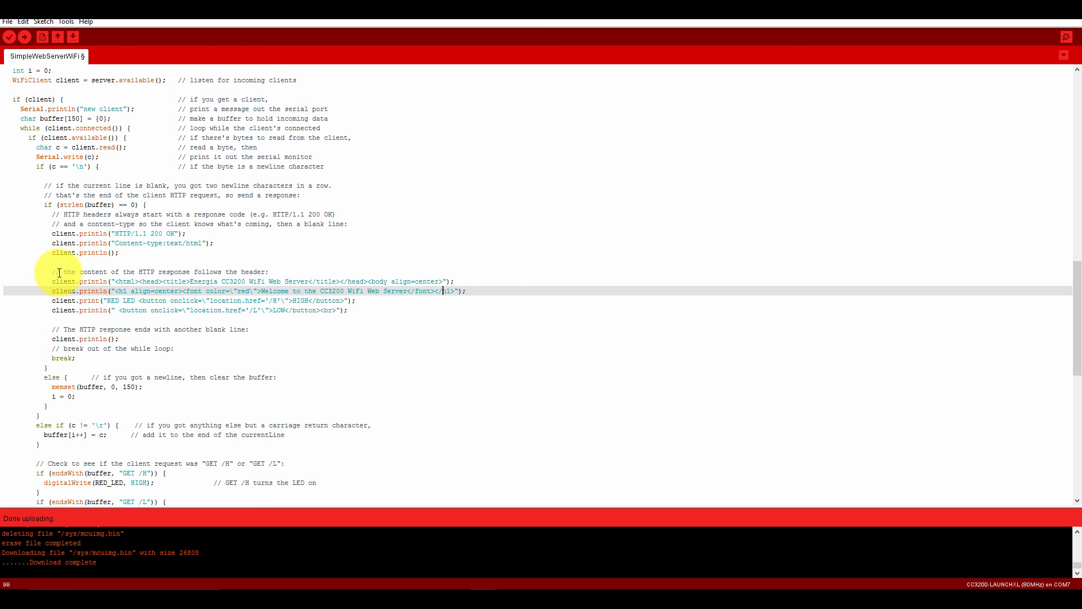
scroll(down, 3)
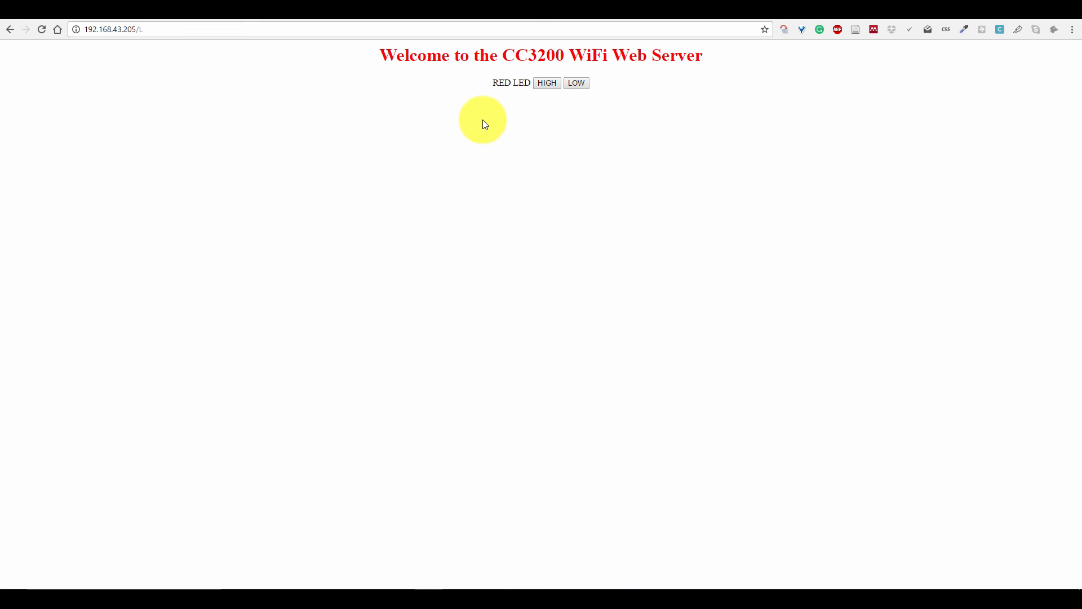
mouse_move(520, 364)
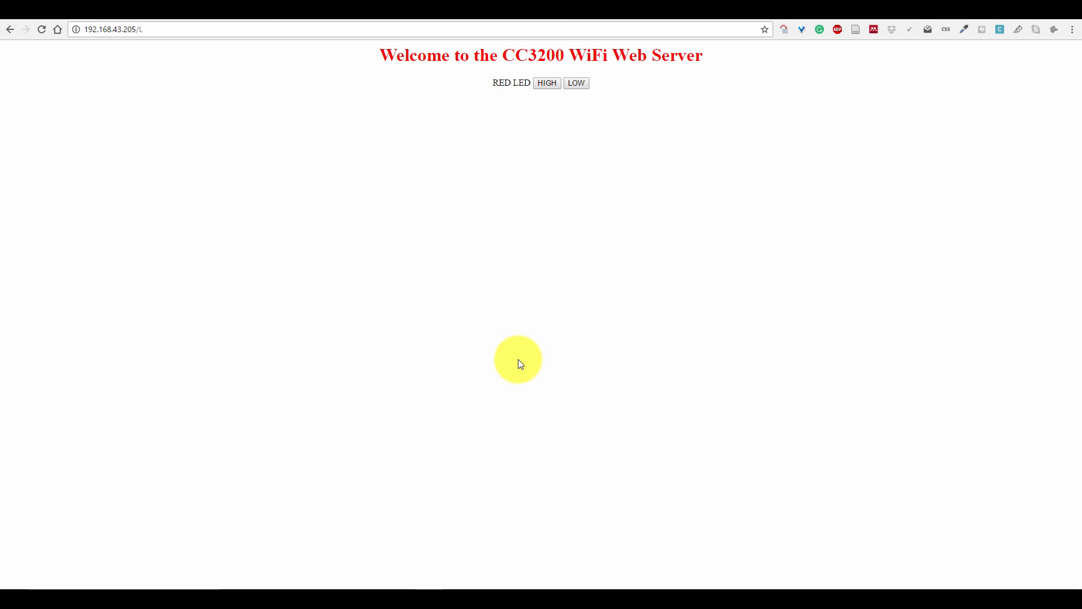